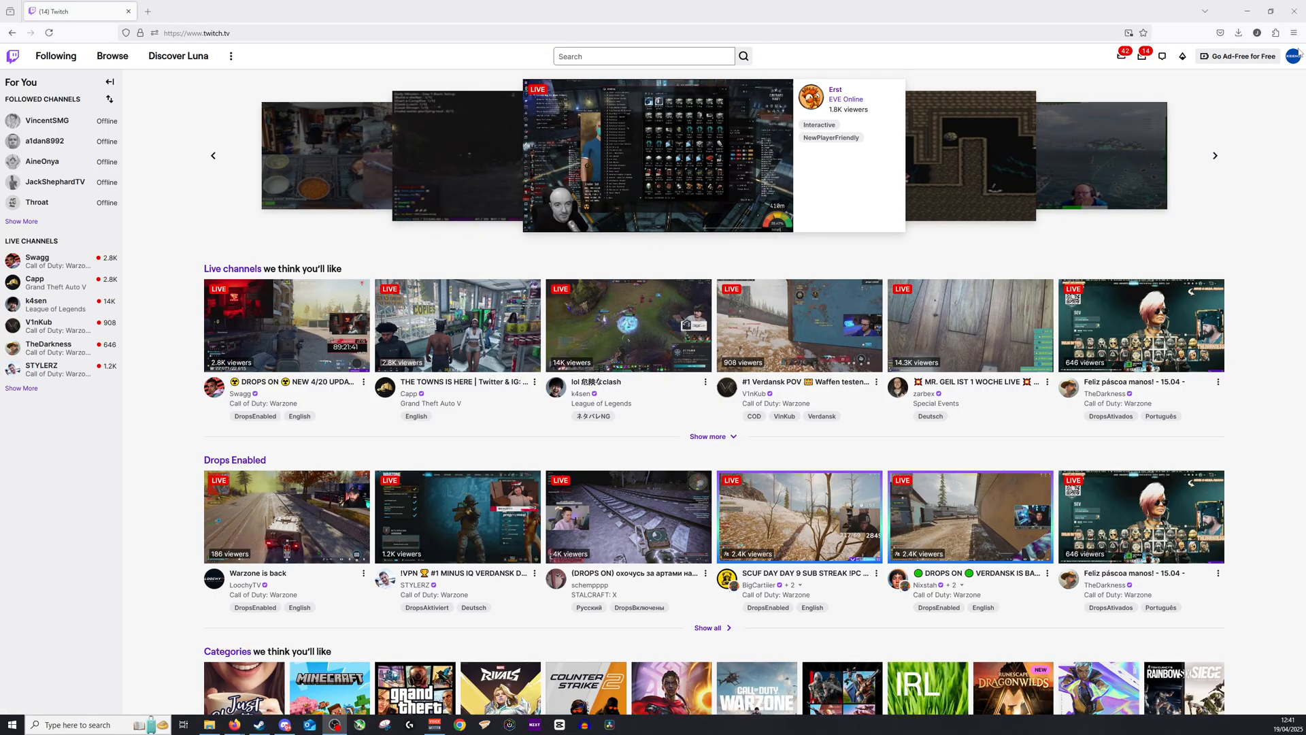
# Reach the Channel settings page of the Creator Dashboard via the account menu.
pyautogui.click(1294, 56)
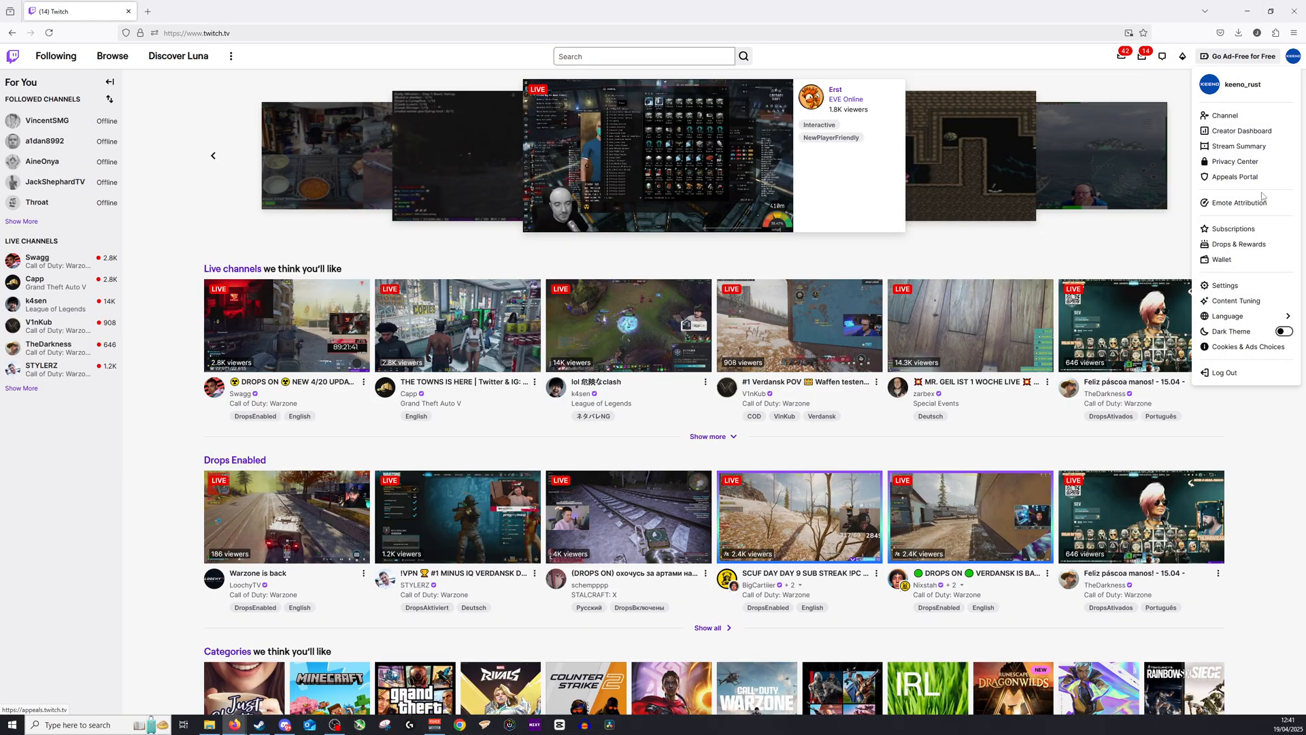
pyautogui.click(1241, 131)
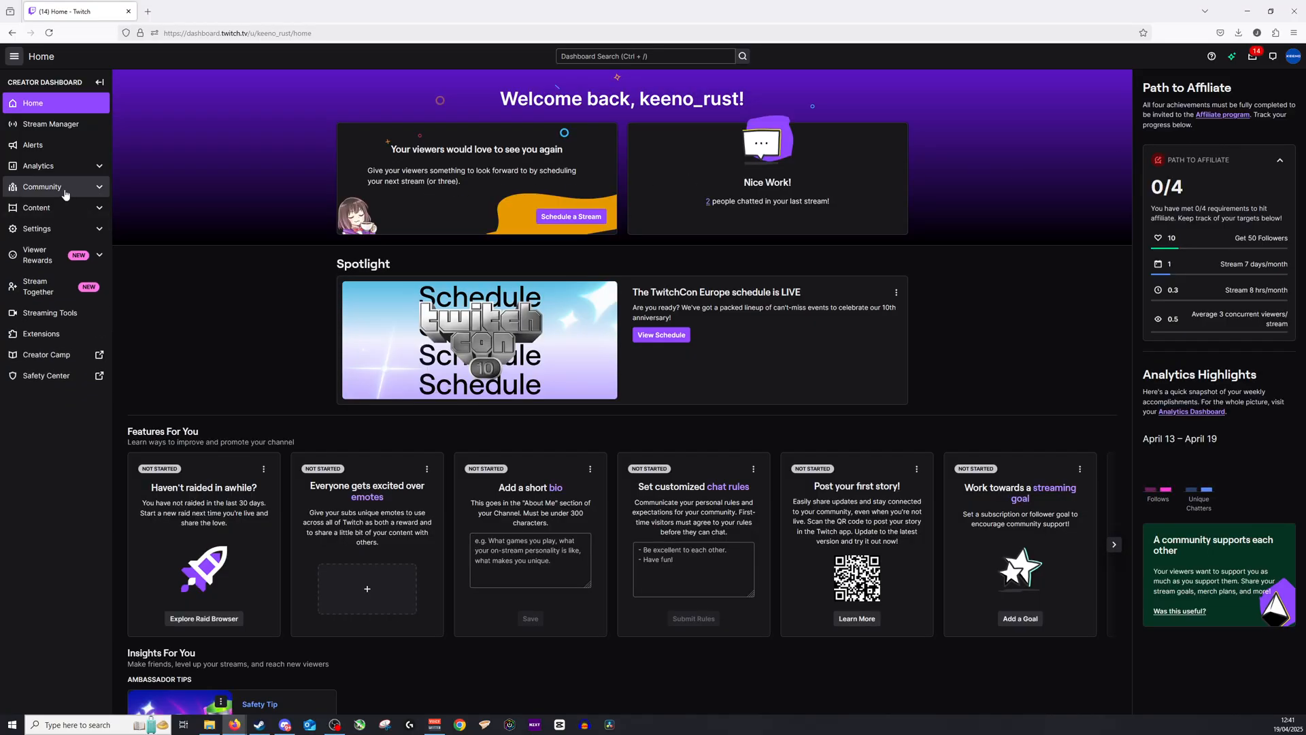
pyautogui.moveTo(63, 231)
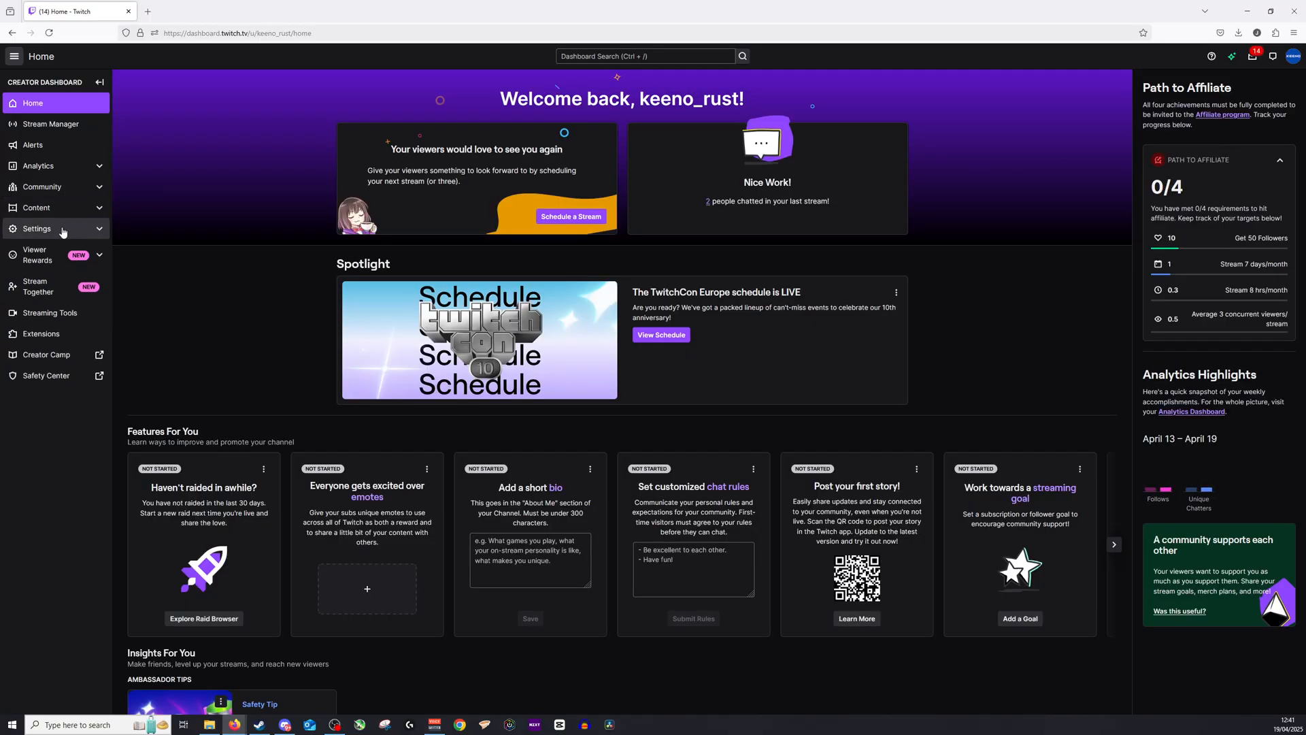
pyautogui.click(37, 228)
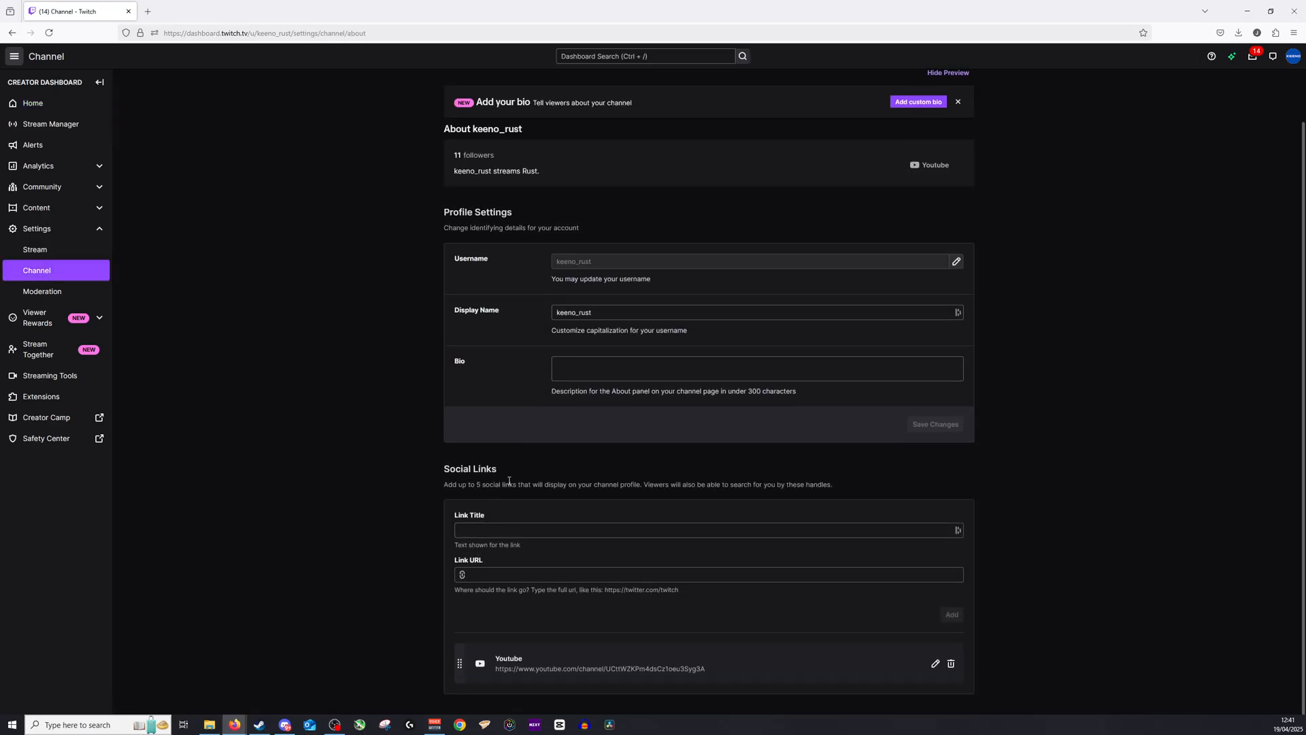
pyautogui.moveTo(792, 681)
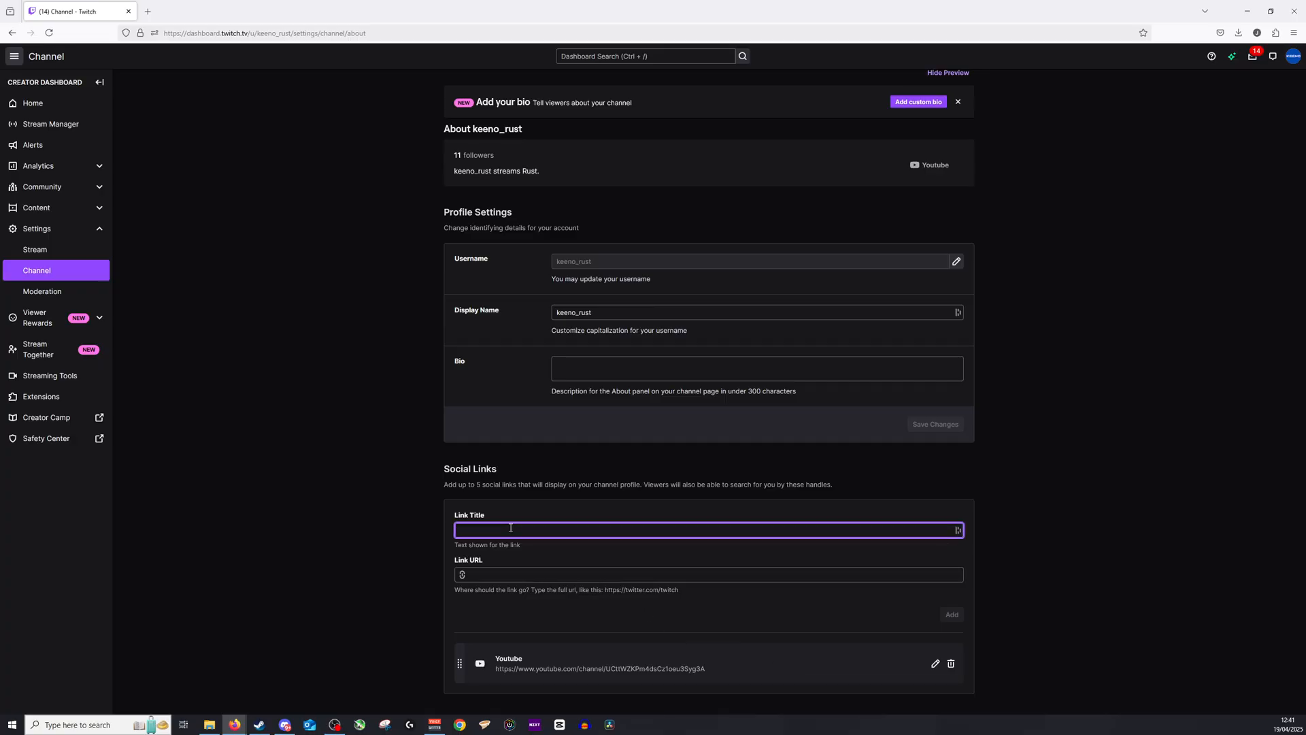
# Enter the social link title 'Paypal - Donations/Gifts' and move to the Link URL field.
pyautogui.write('Paypal - Donat')
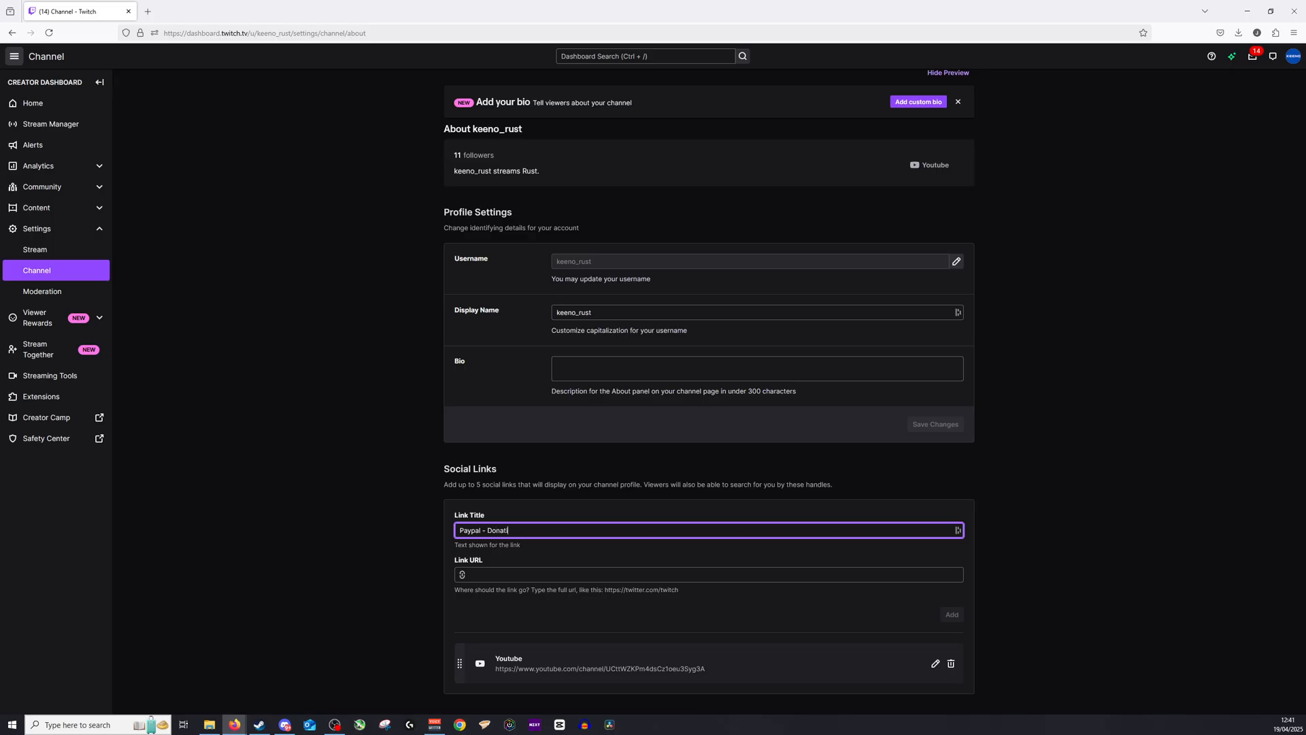
pyautogui.write('ions/Gof')
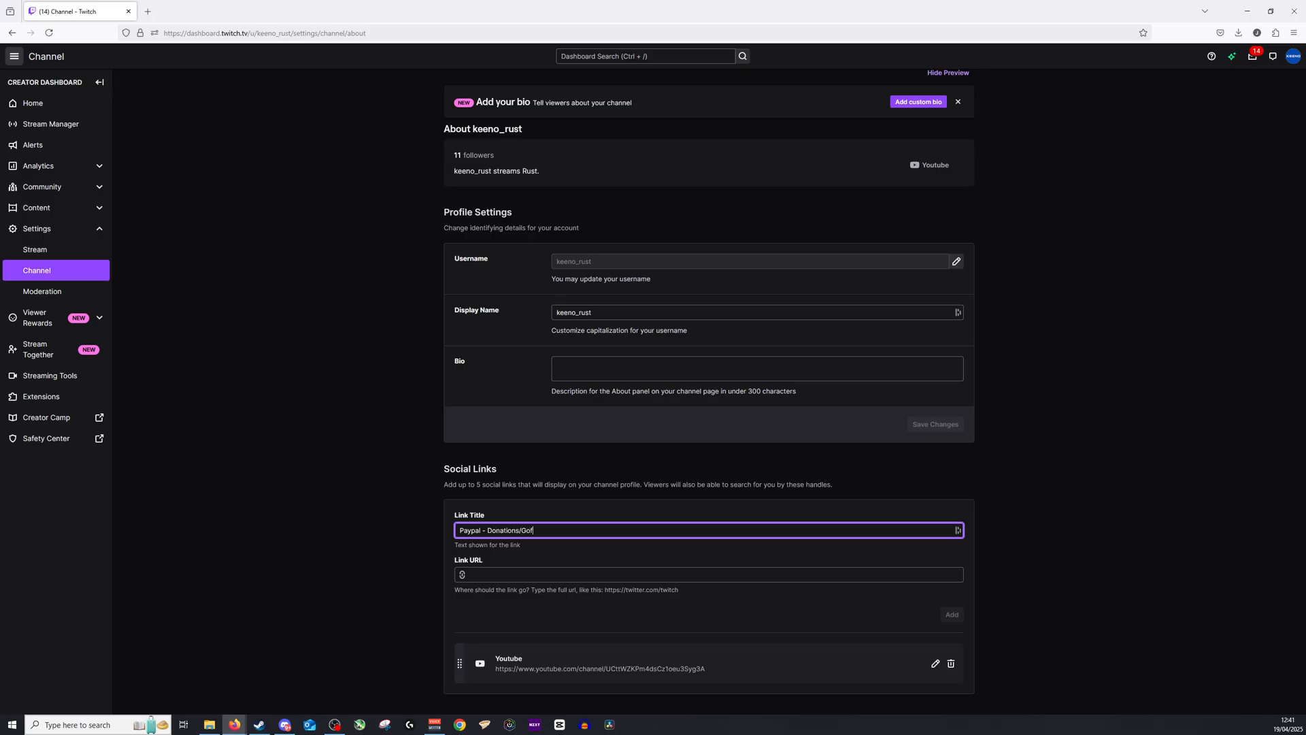
pyautogui.write('ifts')
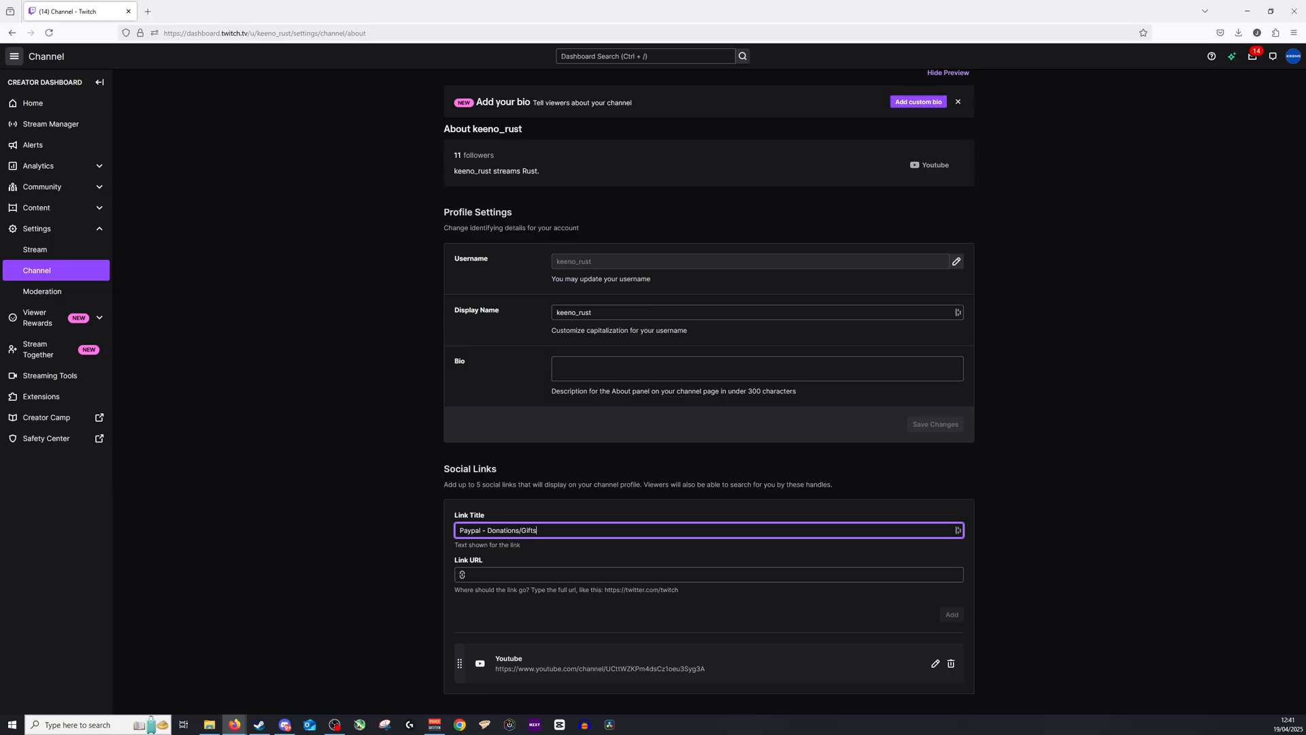
pyautogui.click(707, 574)
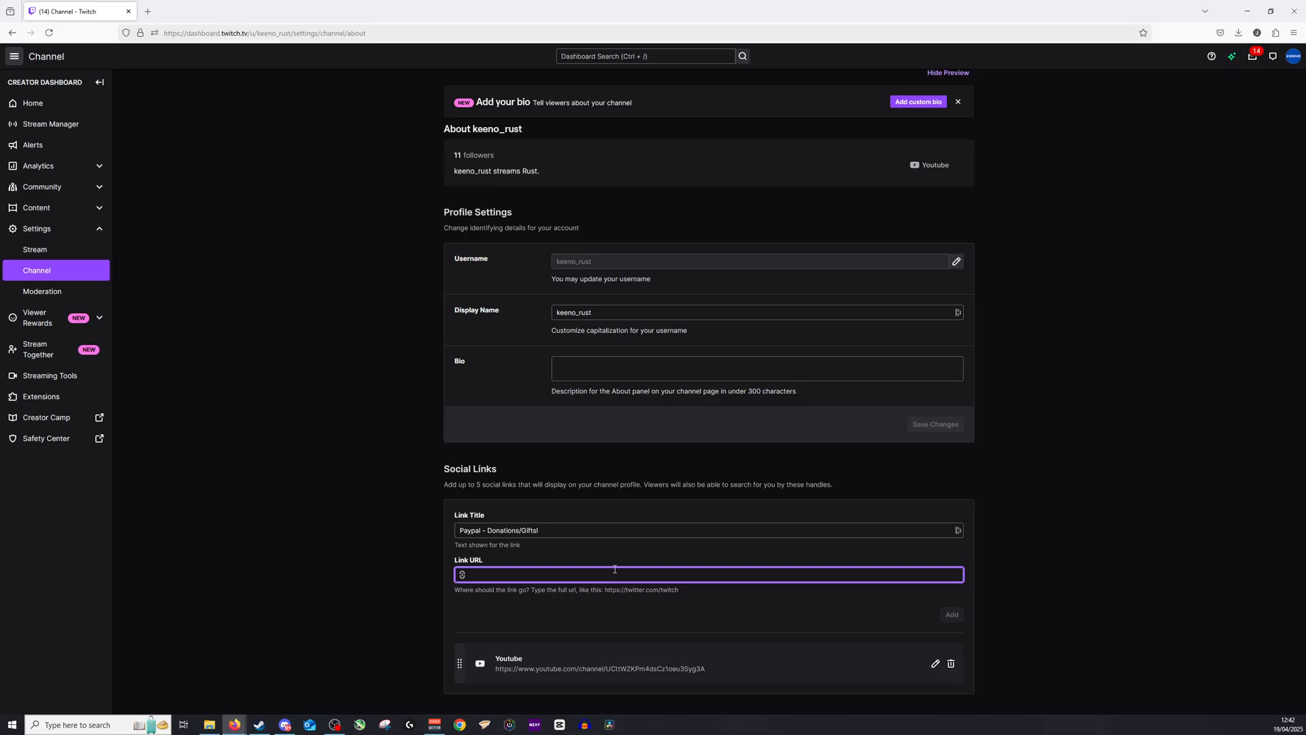
pyautogui.moveTo(643, 548)
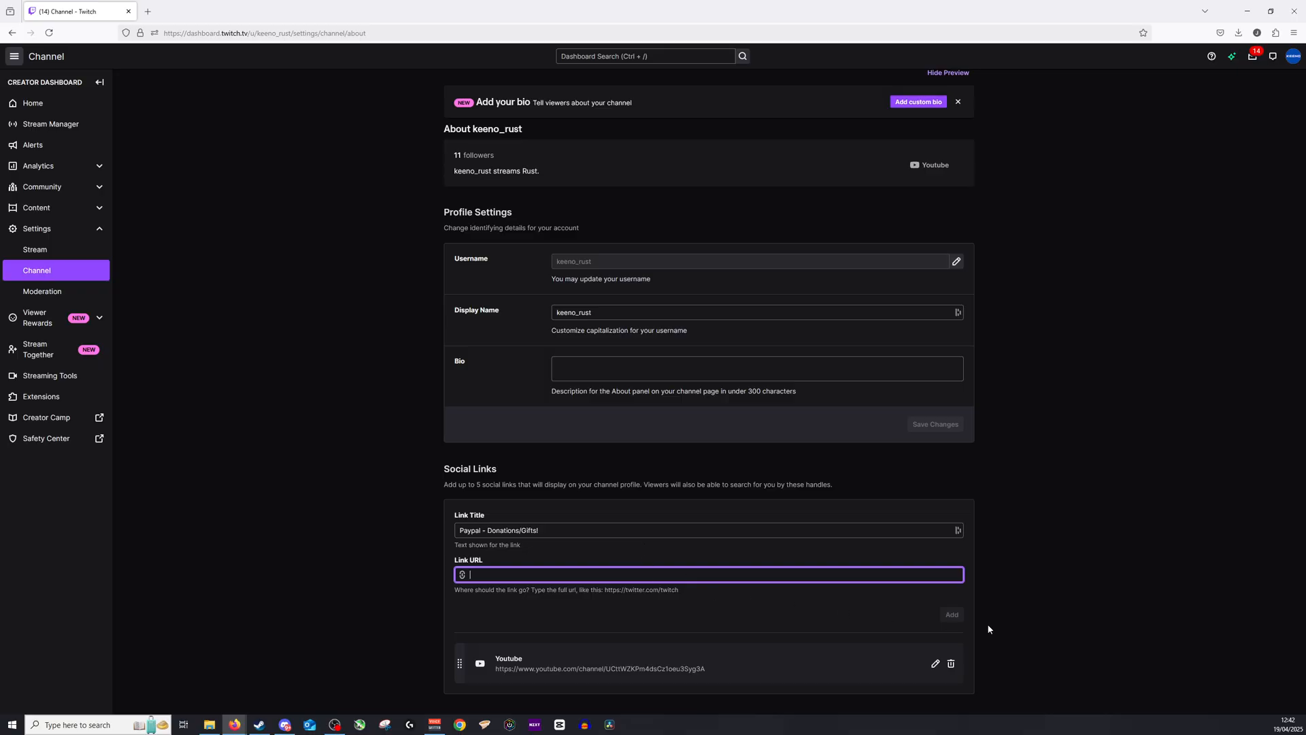
pyautogui.moveTo(399, 547)
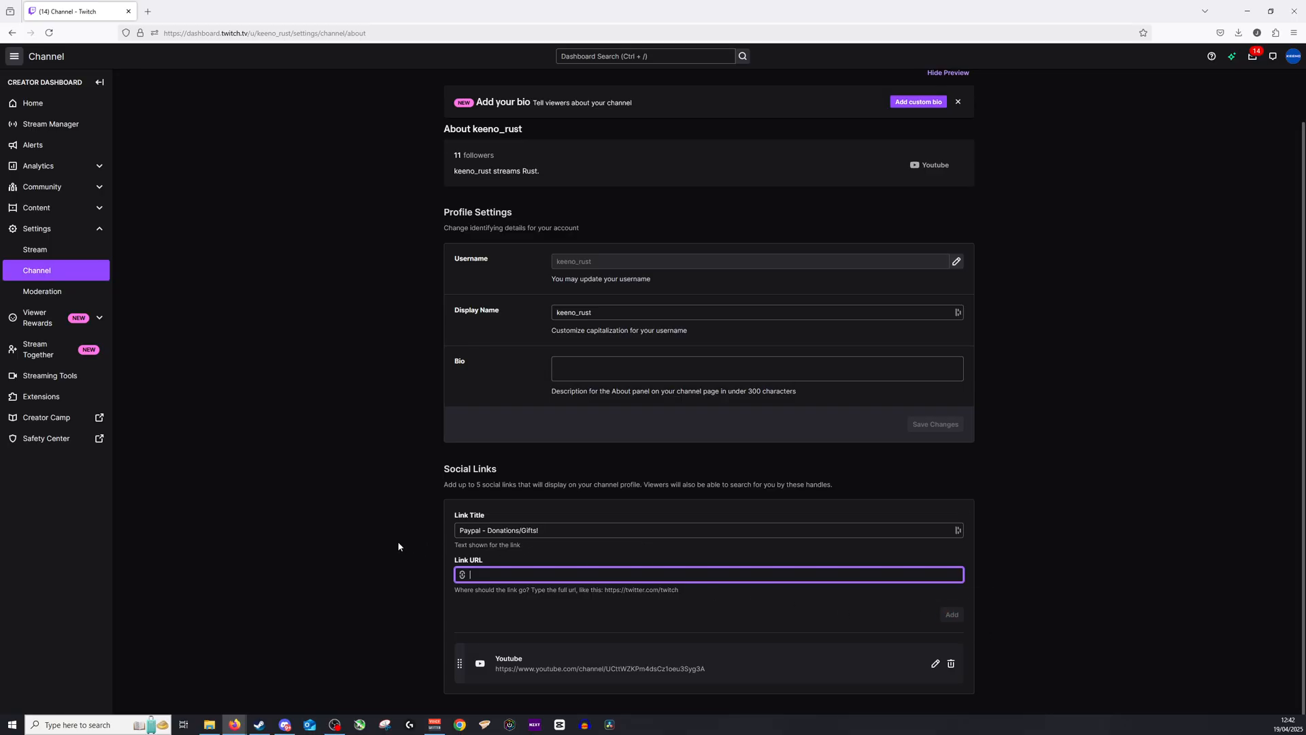